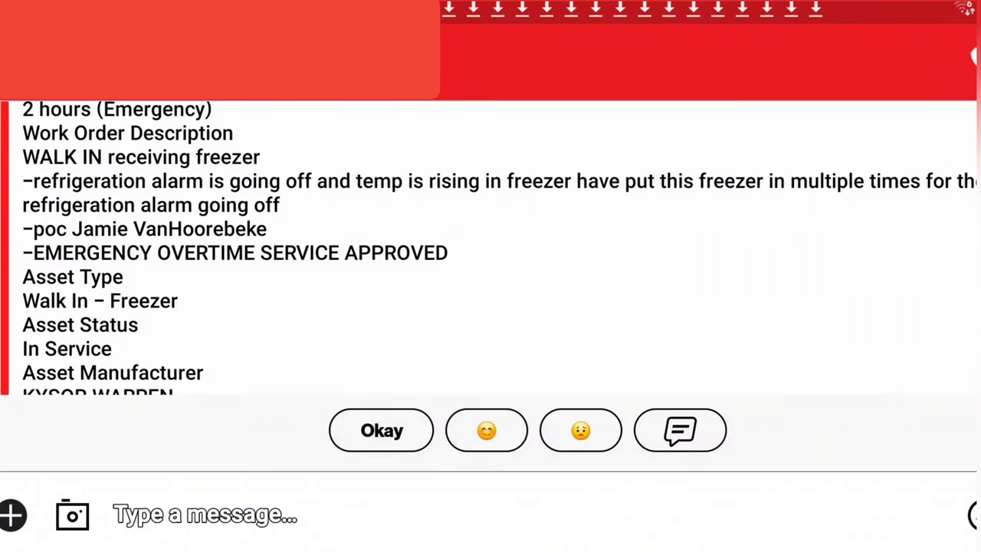
Scroll the emergency work order down to the freezer's Asset Type, Manufacturer and Asset fields
scroll(down, 3)
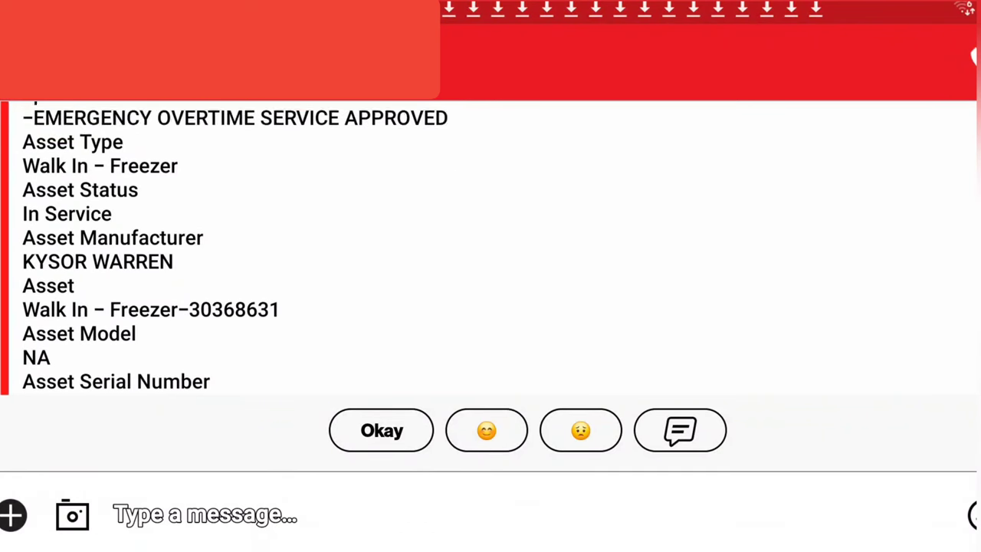
scroll(down, 3)
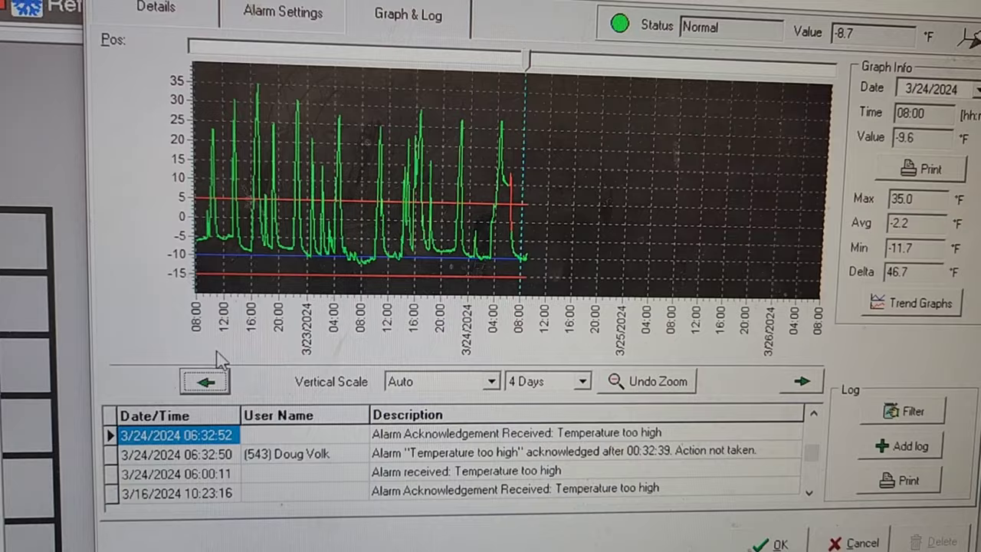
Switch the freezer graph to a 12 Hours range and step back four 12-hour periods
click(205, 382)
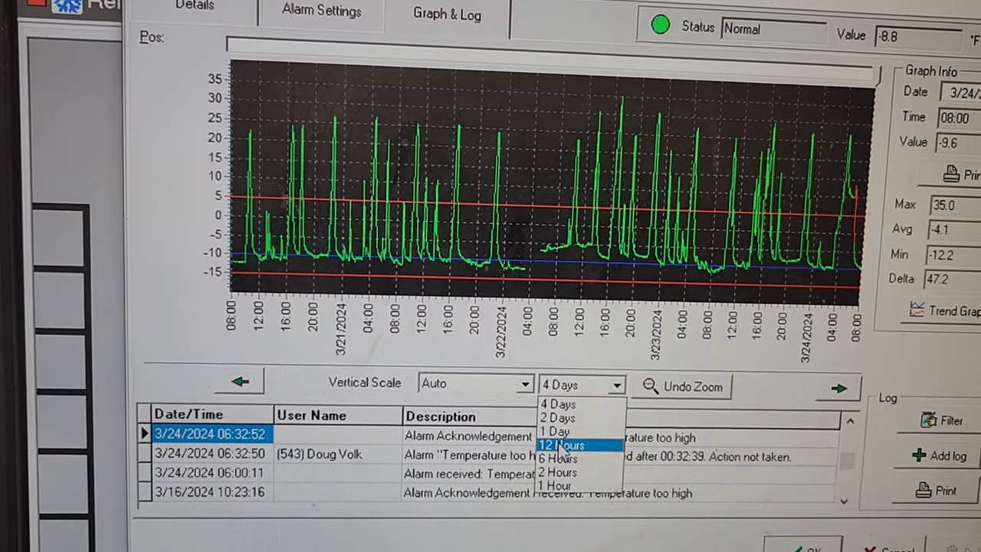
click(562, 445)
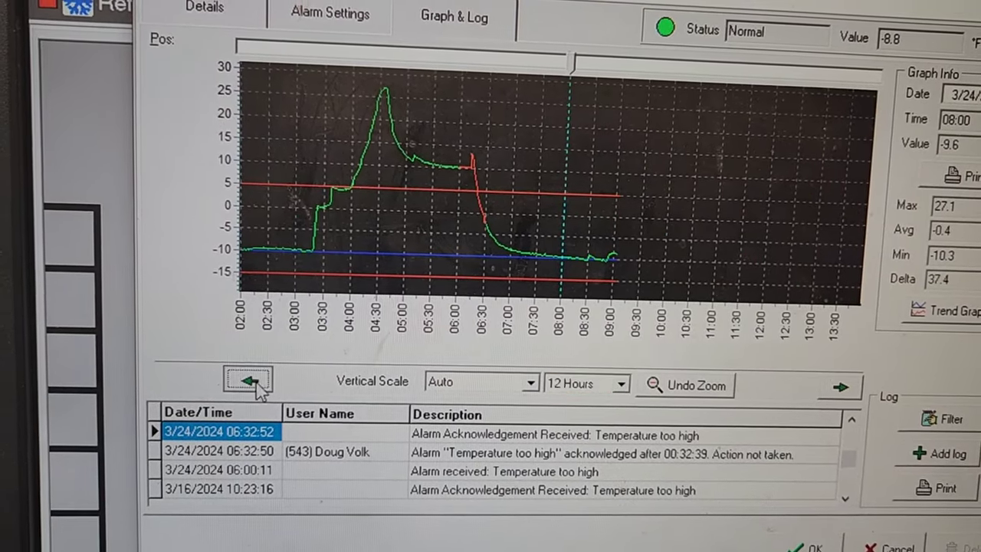
click(248, 382)
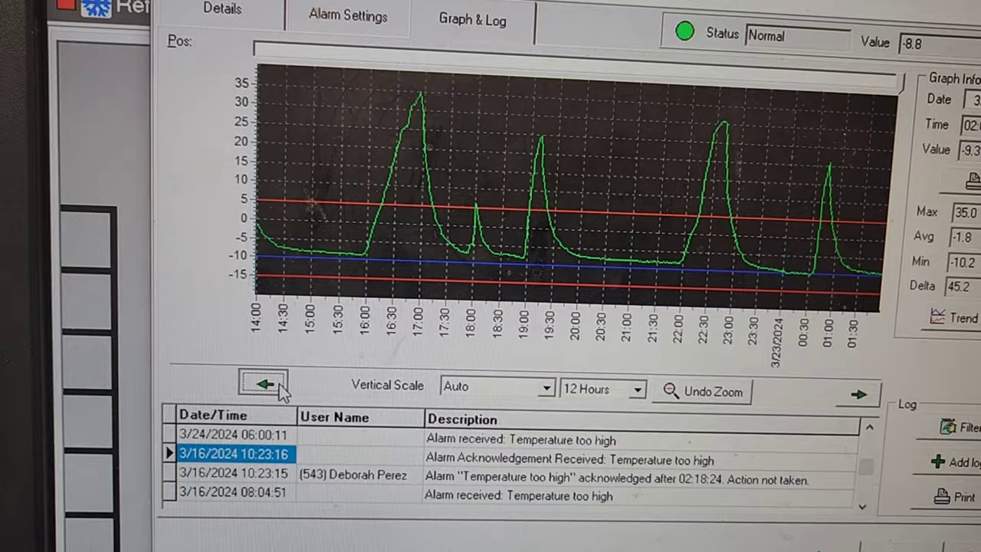
click(262, 383)
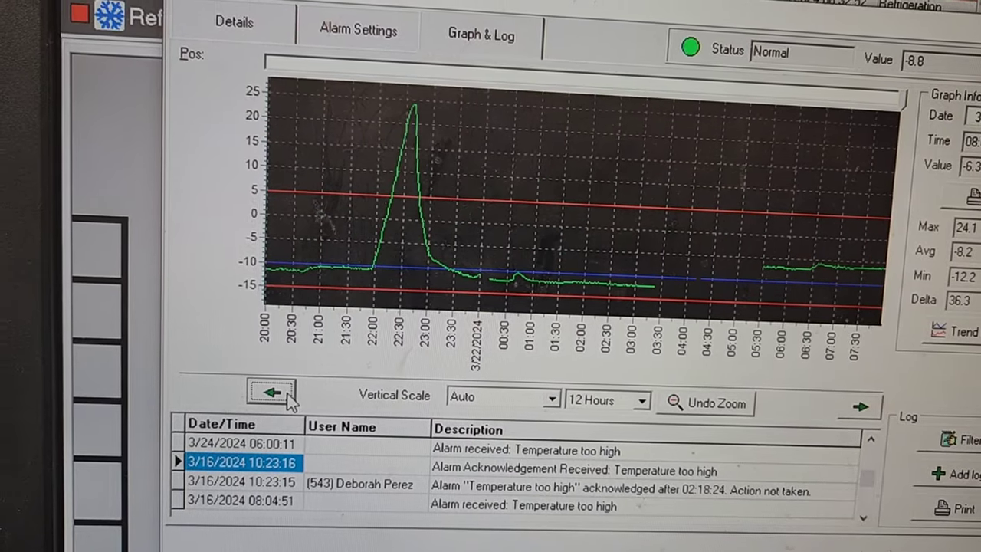
click(272, 393)
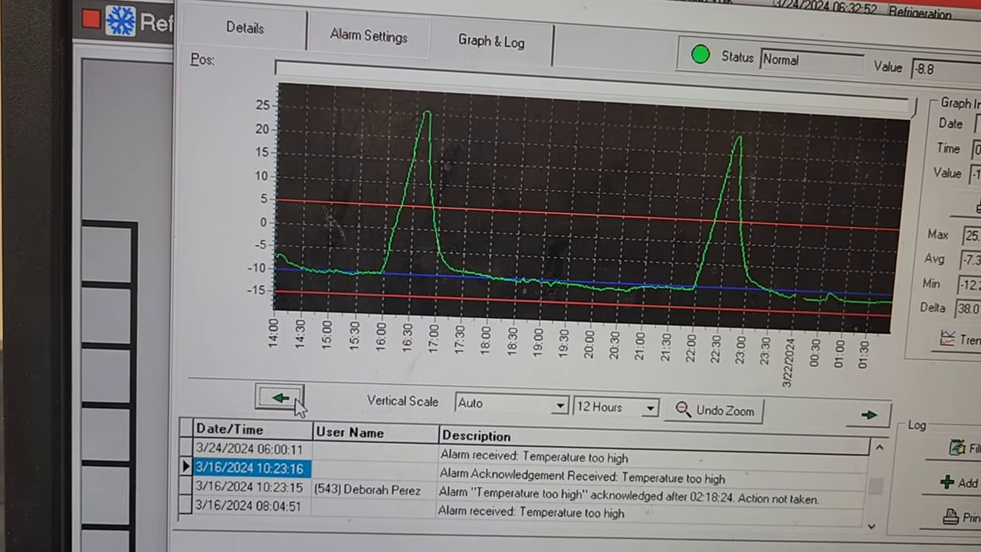
click(280, 398)
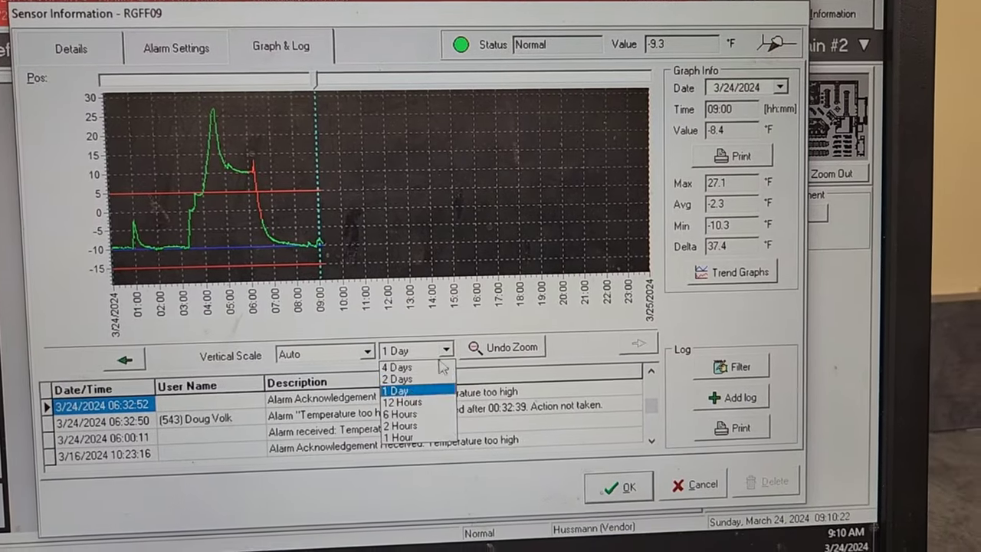
Set the graph to 2 Days and page back through 3/23, 3/21, 3/19, 3/17 to 3/16
click(397, 378)
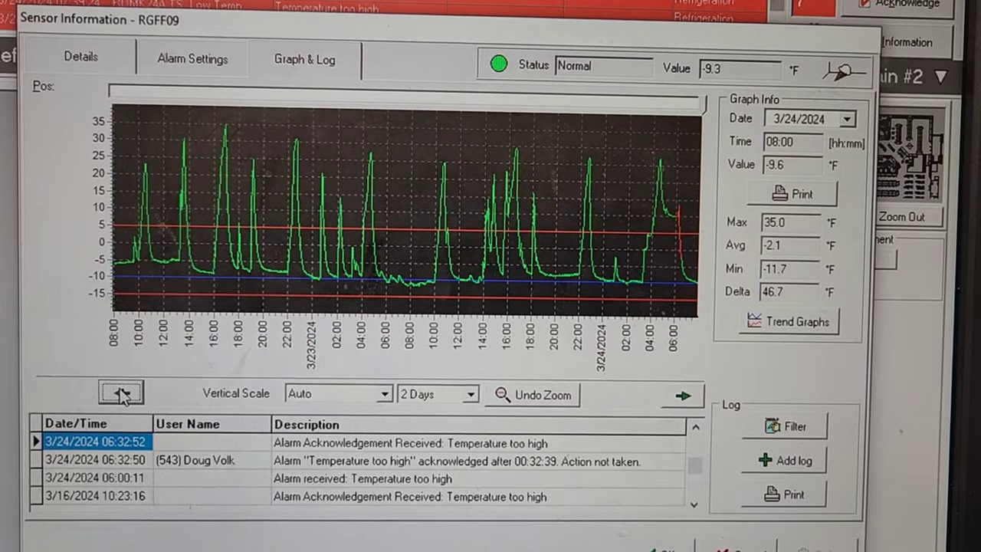
click(121, 392)
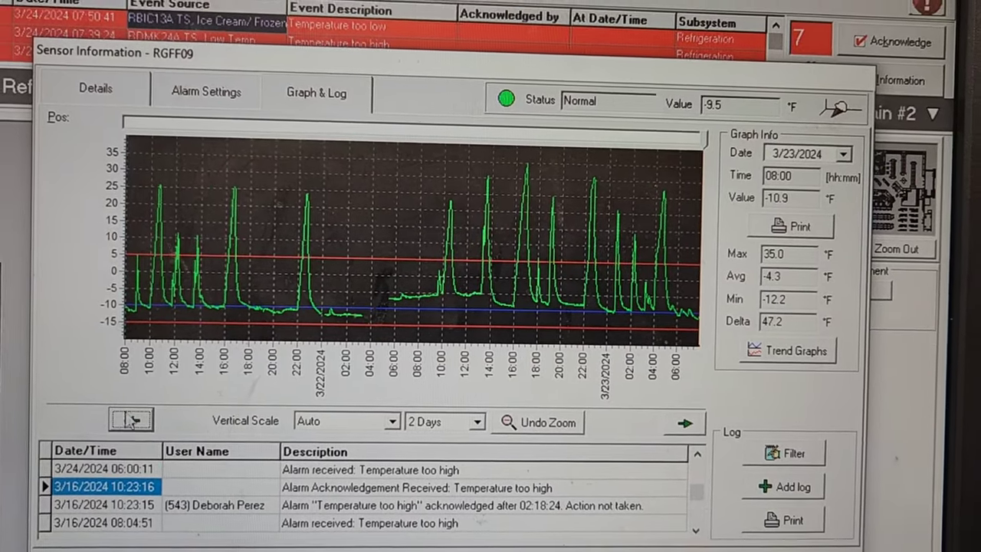
click(128, 414)
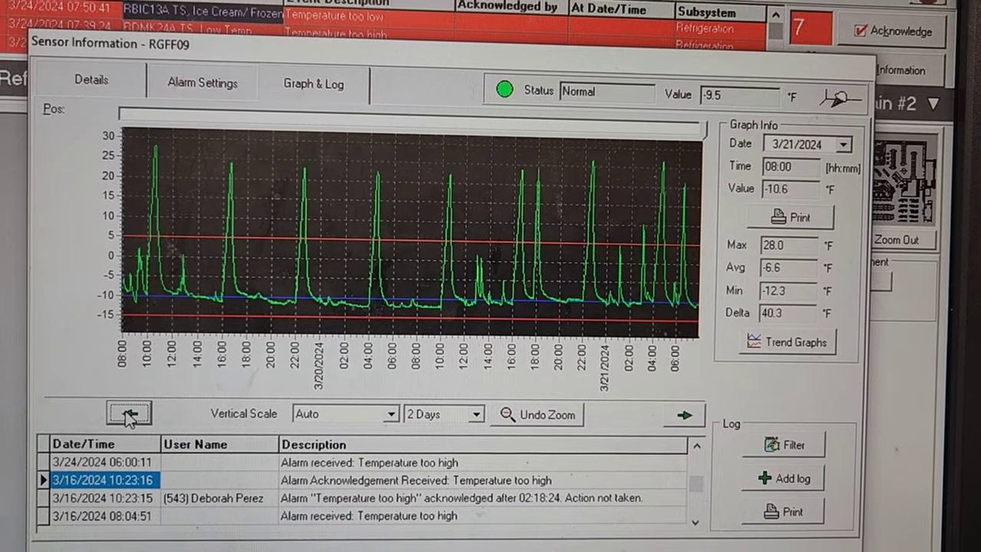
click(128, 413)
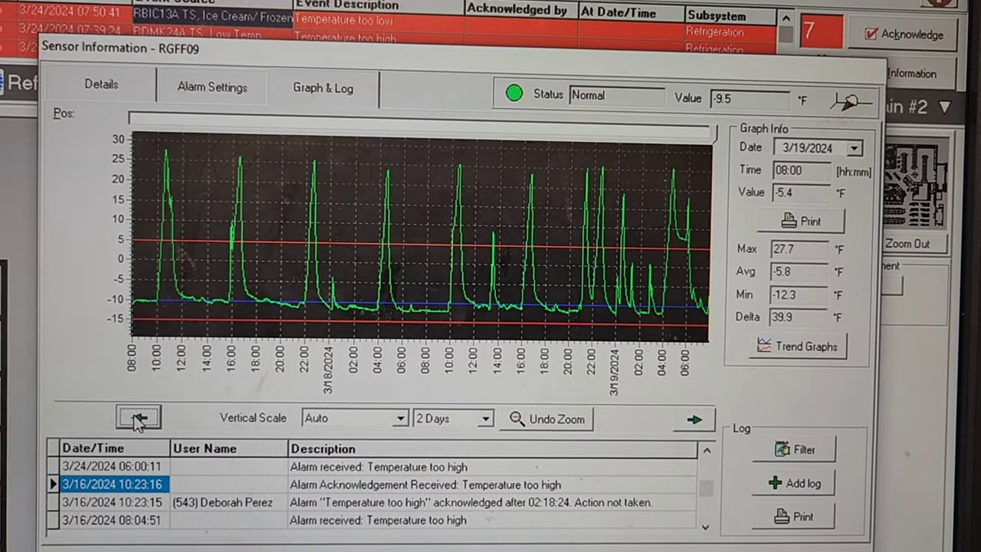
click(136, 416)
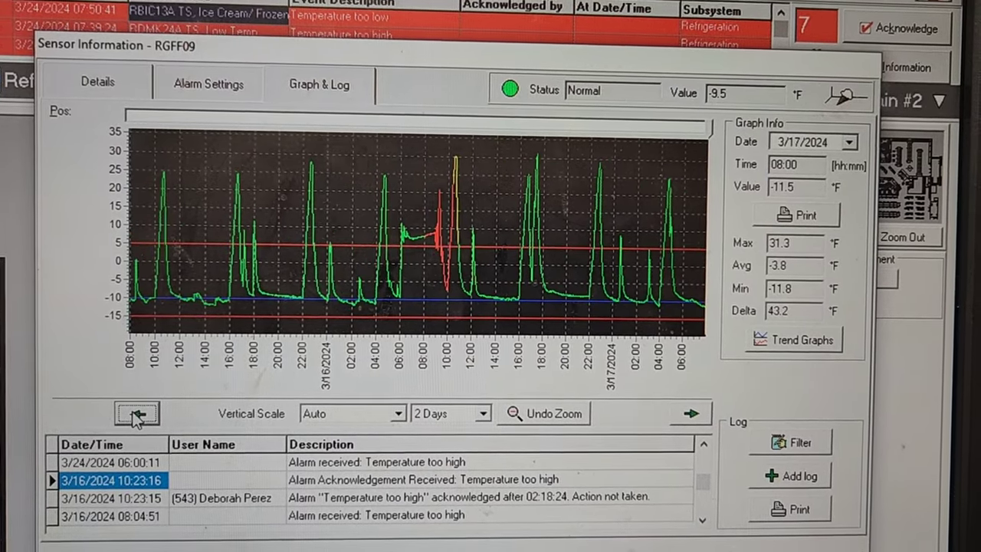
click(136, 413)
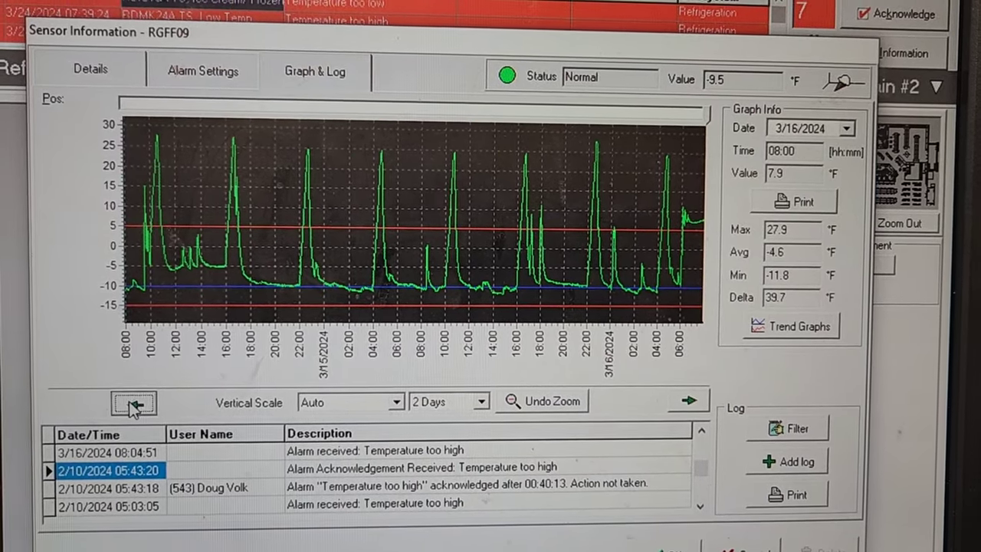
Page the two-day graph back through 3/14, 3/12, 3/9, 3/7, 3/4, 3/1 to 2/27
click(133, 401)
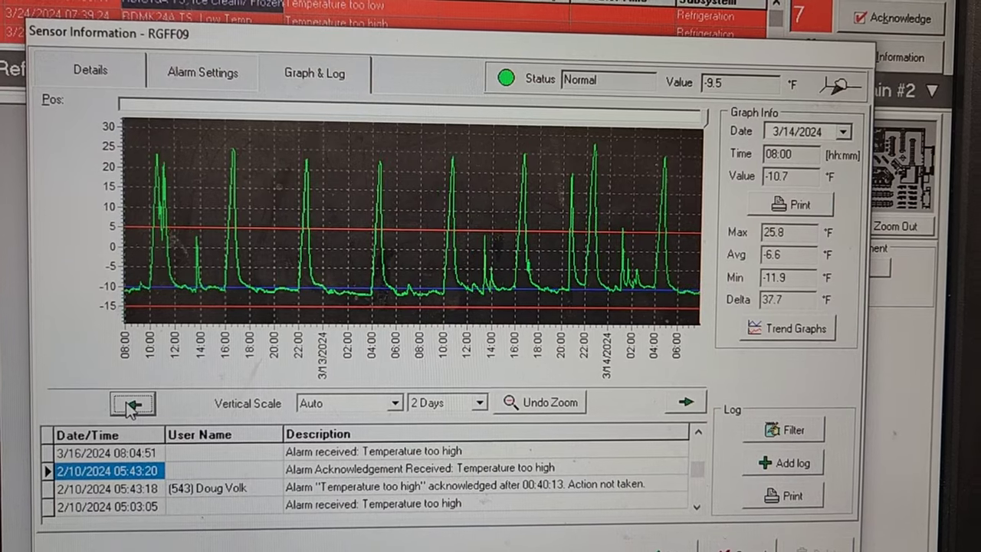
click(130, 402)
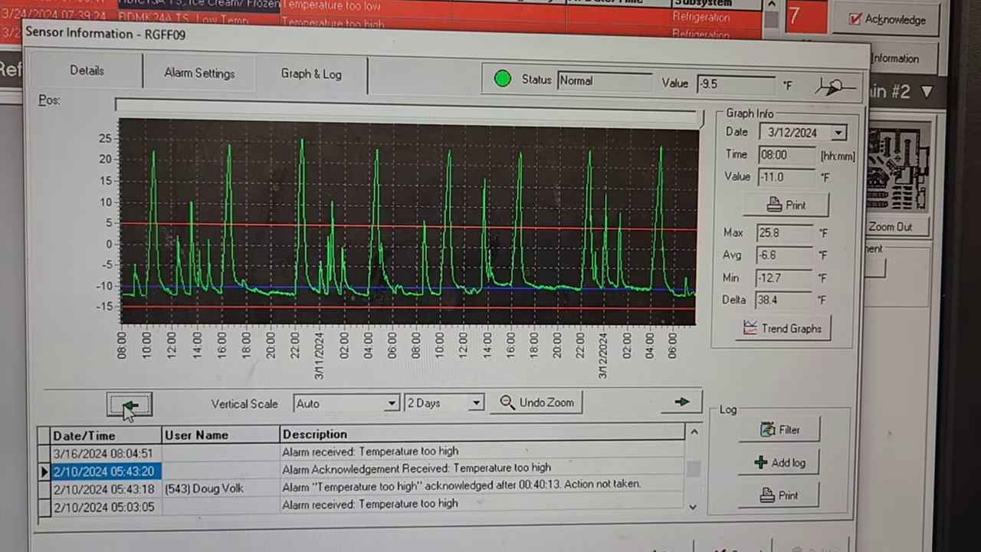
click(129, 402)
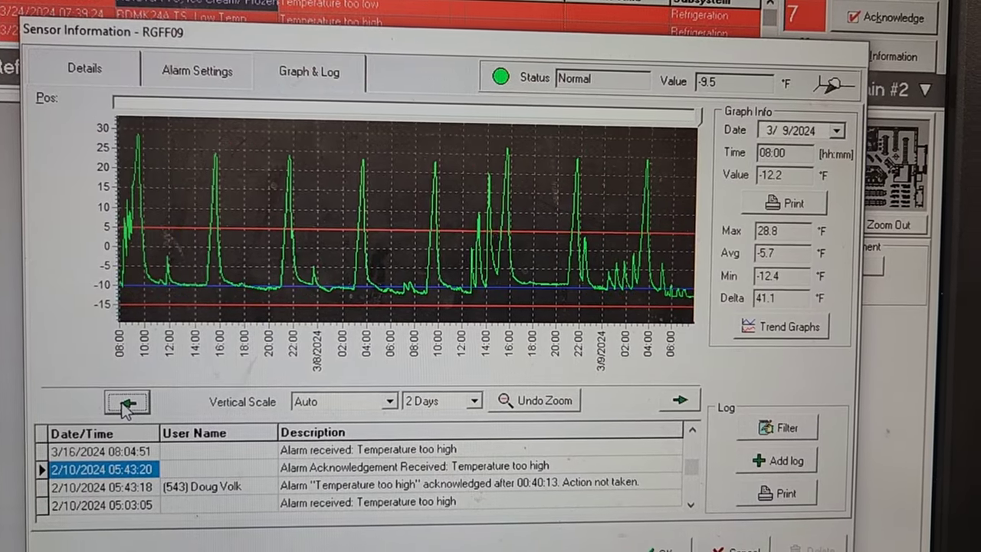
click(127, 401)
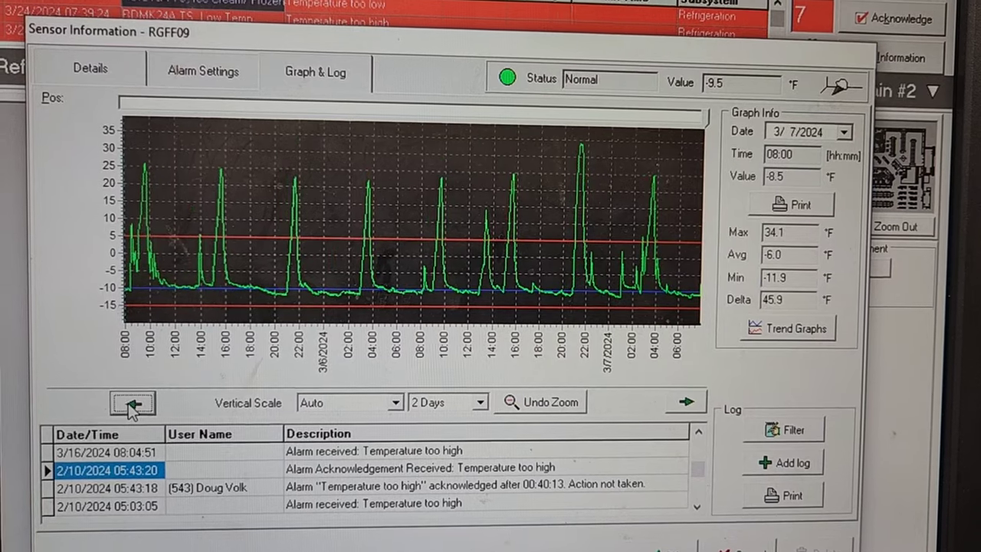
click(132, 403)
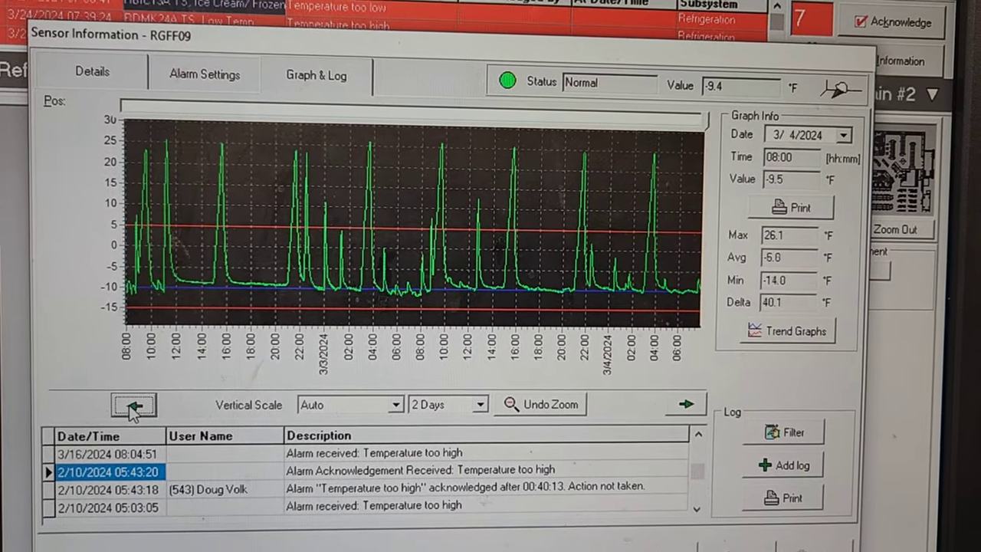
click(134, 404)
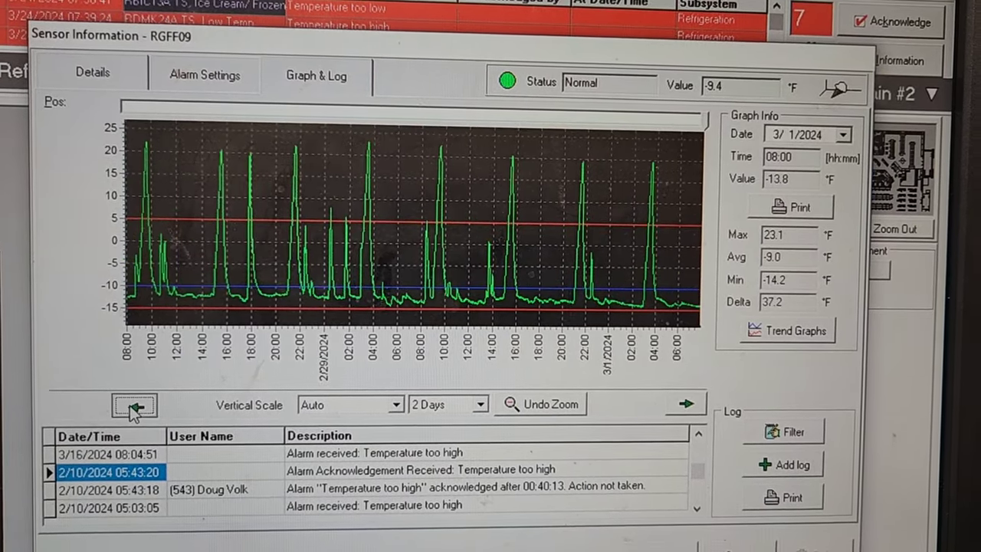
click(133, 404)
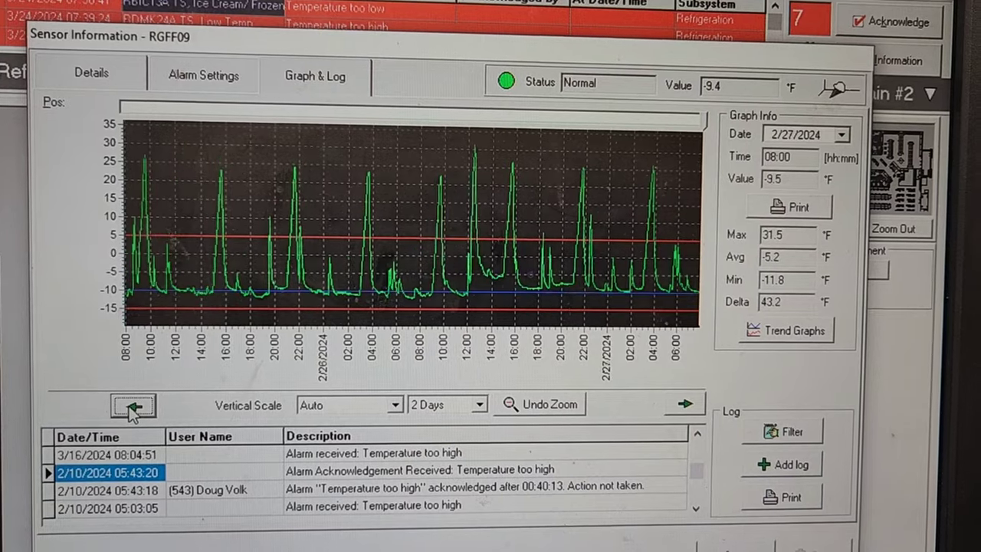